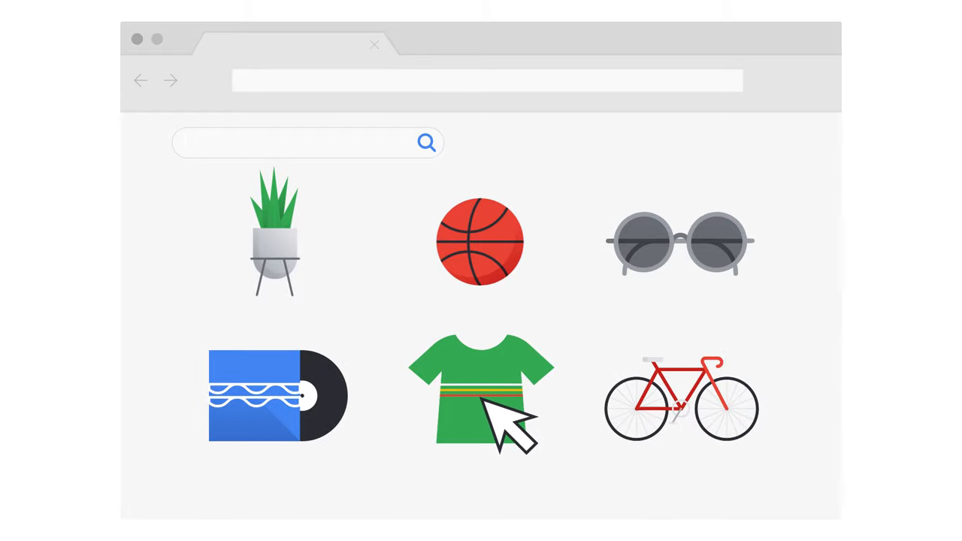
left_click(481, 397)
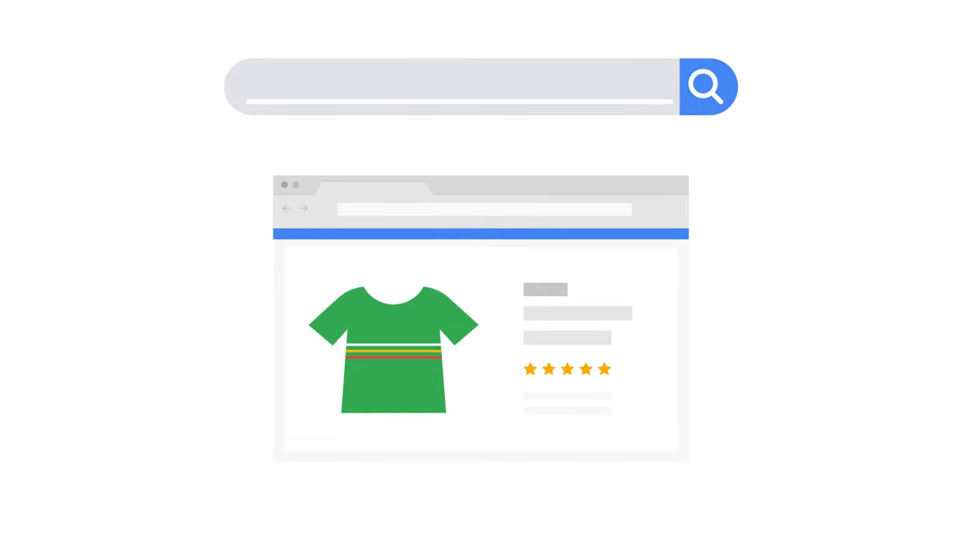
left_click(451, 86)
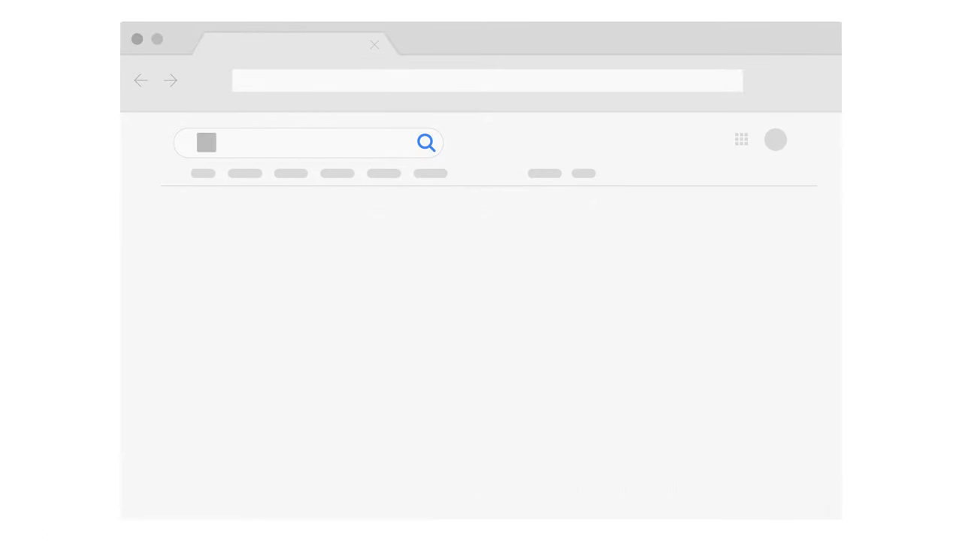
type("query")
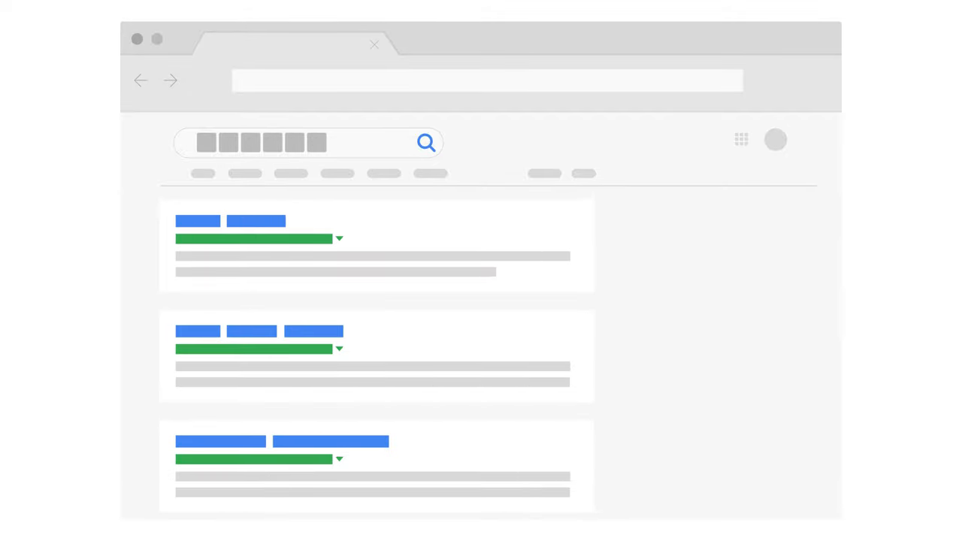